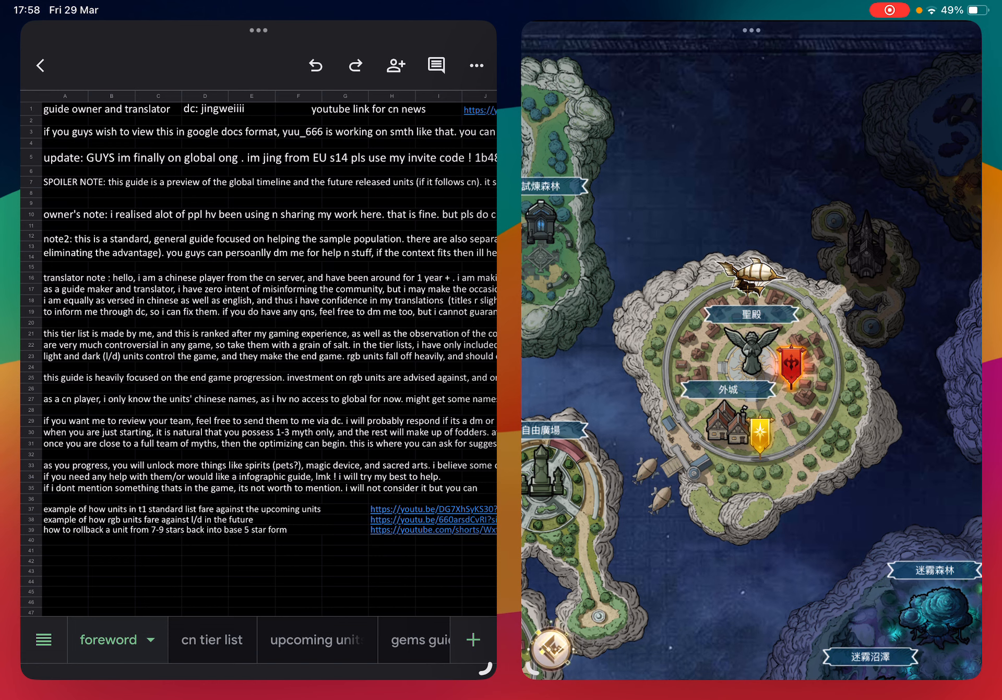
# Travel from the world map to the 聖殿 stage and open hero 月華万象's detail page.
pyautogui.click(754, 313)
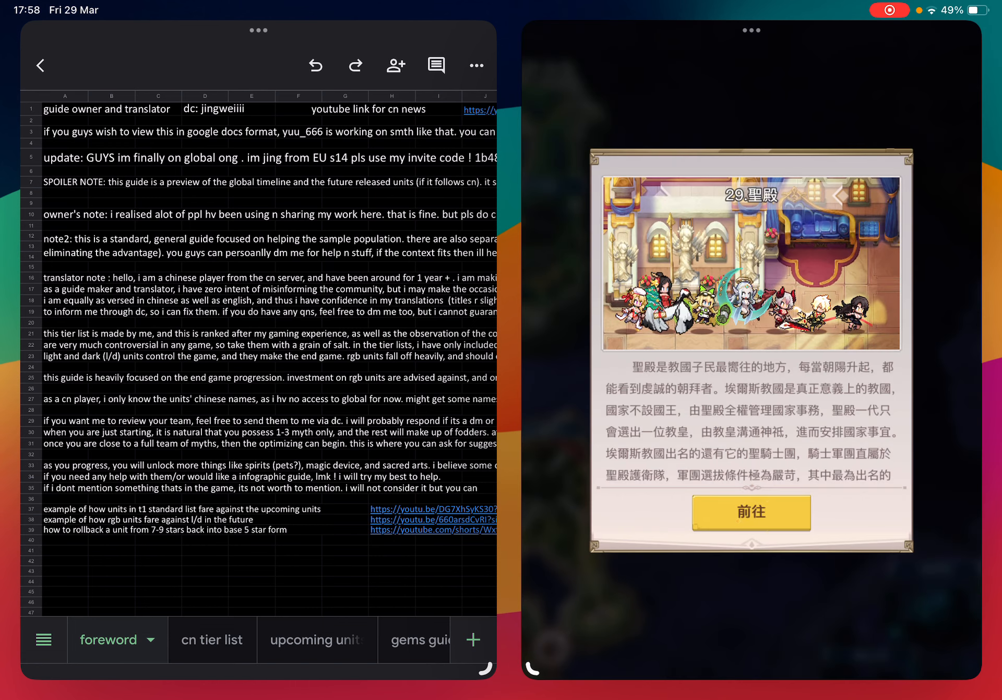
pyautogui.click(751, 512)
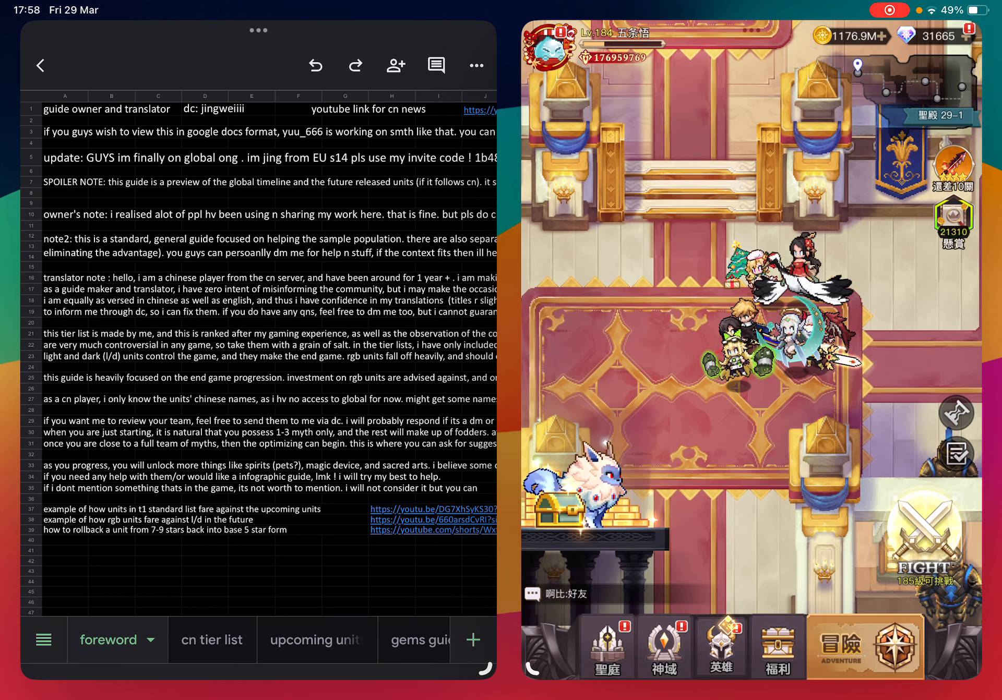
pyautogui.click(720, 647)
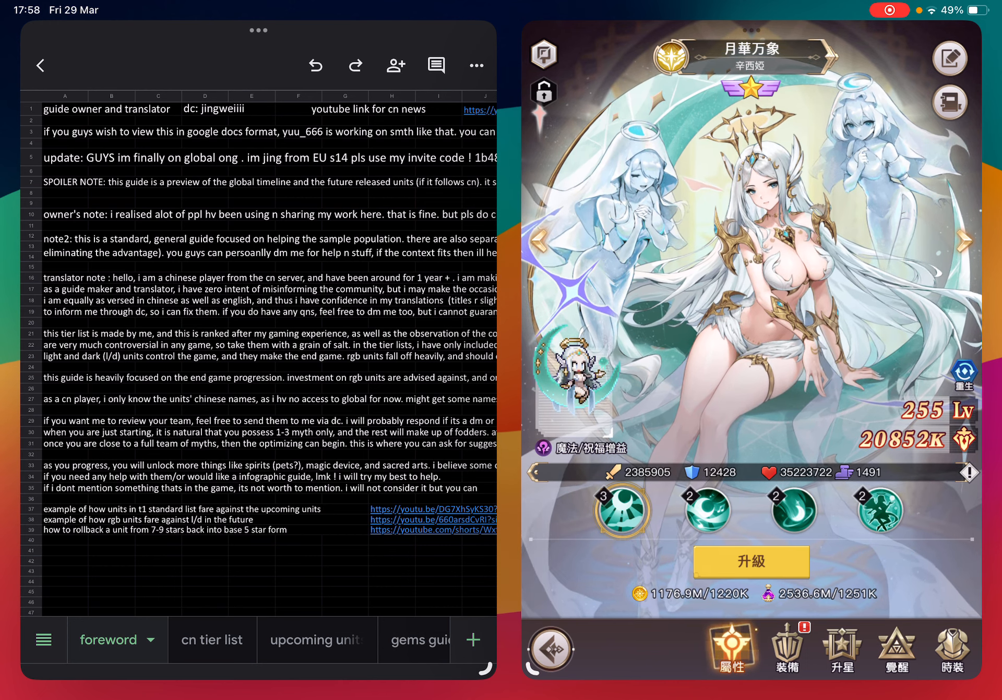
# Show the 覺醒 overview and flip to hero 影魔之刺 at awakening 25/30.
pyautogui.click(895, 650)
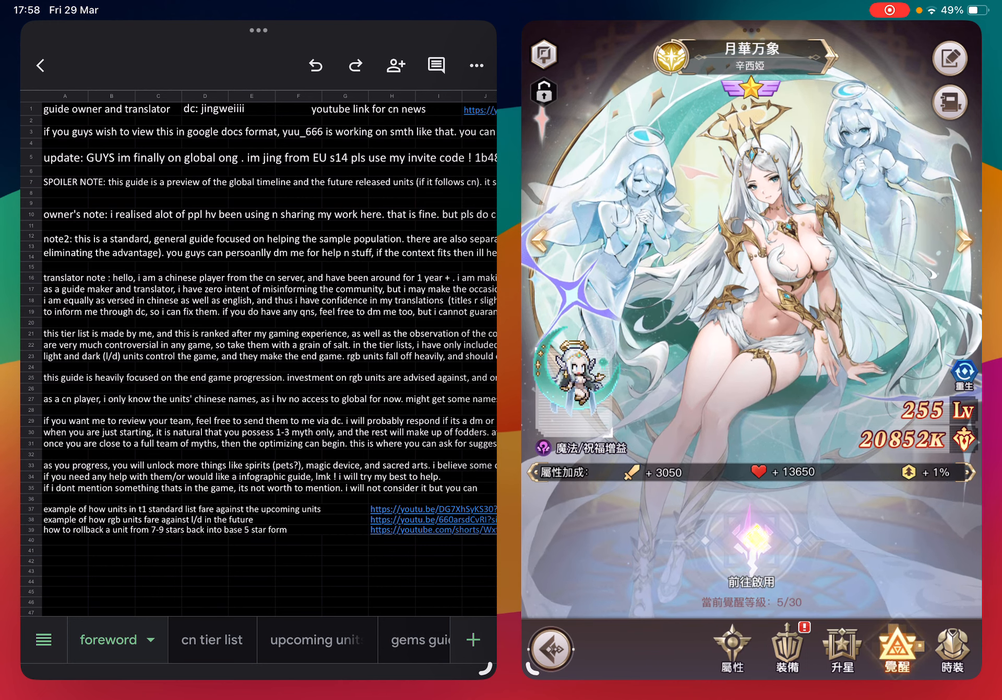
pyautogui.click(899, 647)
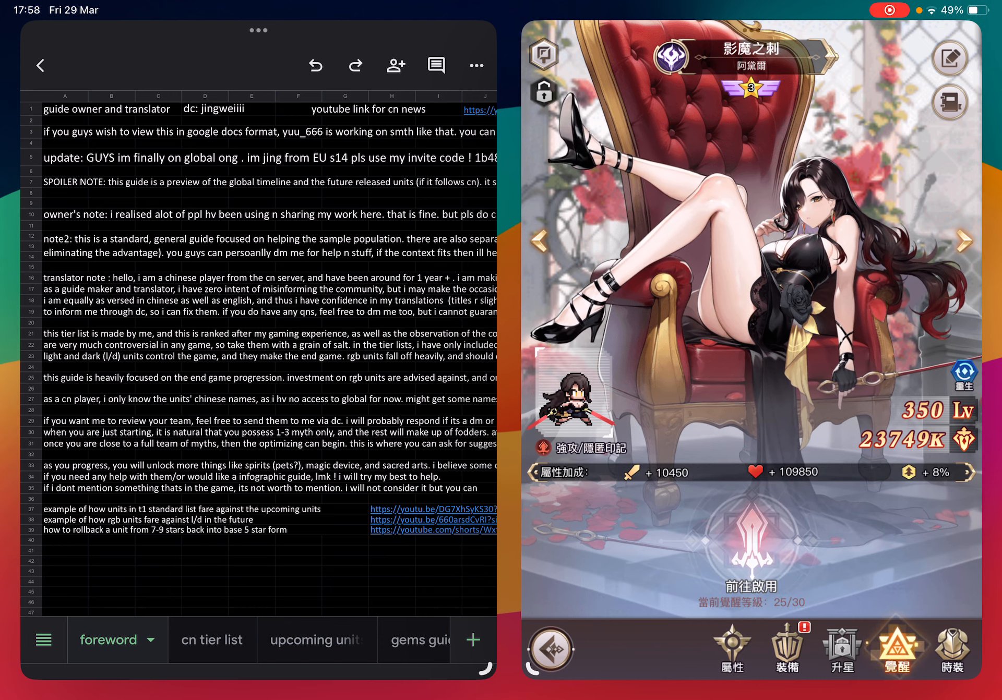
# Open the 英雄覺醒 tree and view the 聚氣 I and II node tooltips (+30 starting rage).
pyautogui.click(751, 586)
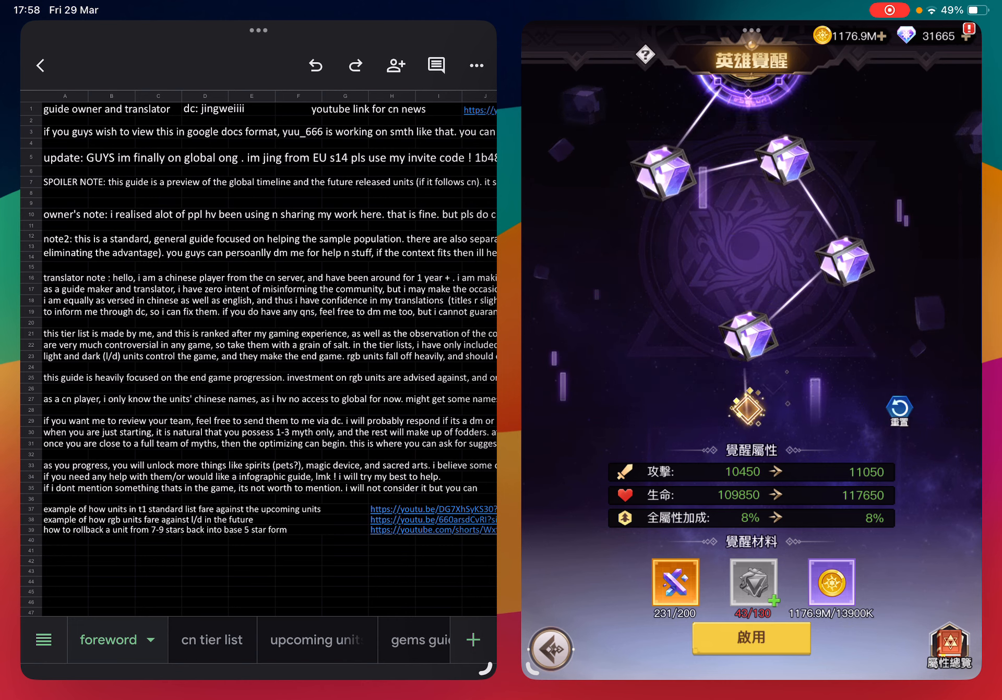
pyautogui.click(754, 404)
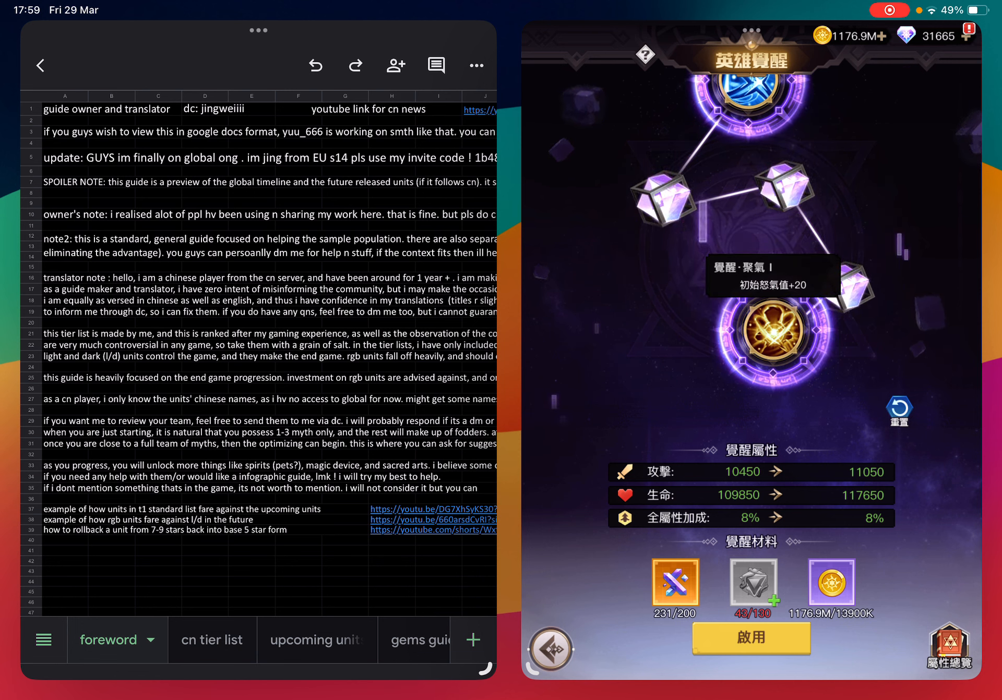
pyautogui.click(751, 83)
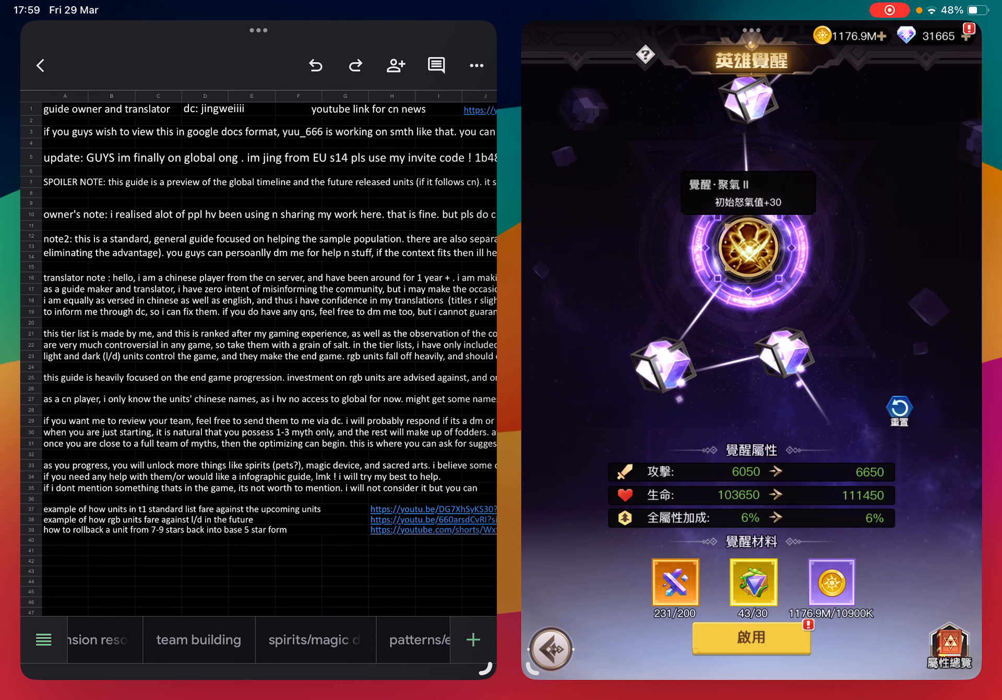
# Switch to the 'awakening' sheet and scroll down to the star-level node table.
pyautogui.click(385, 639)
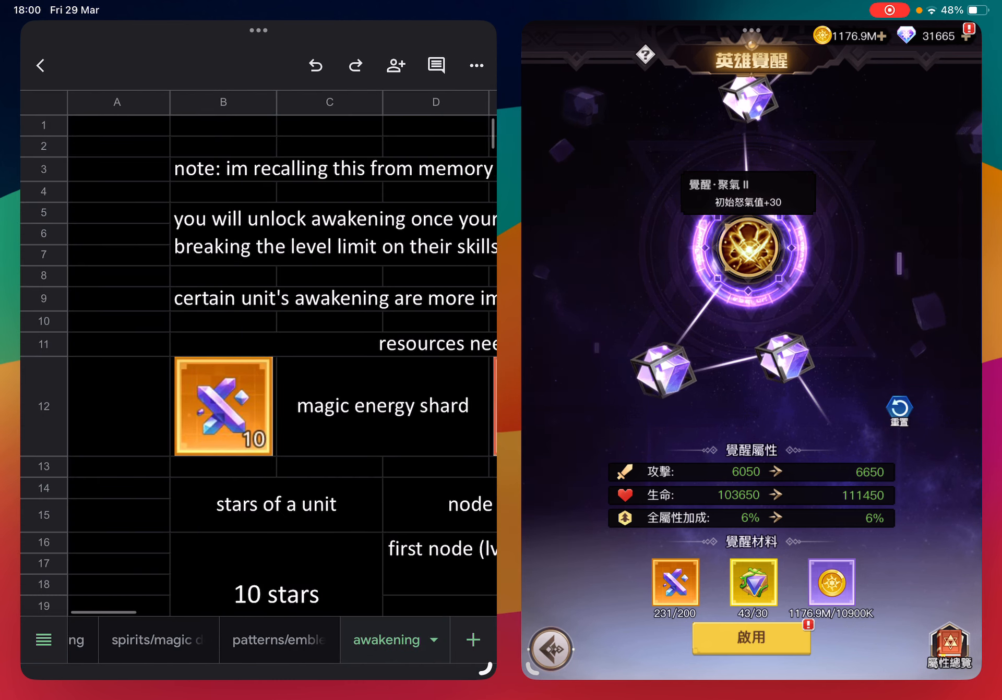
pyautogui.scroll(-3)
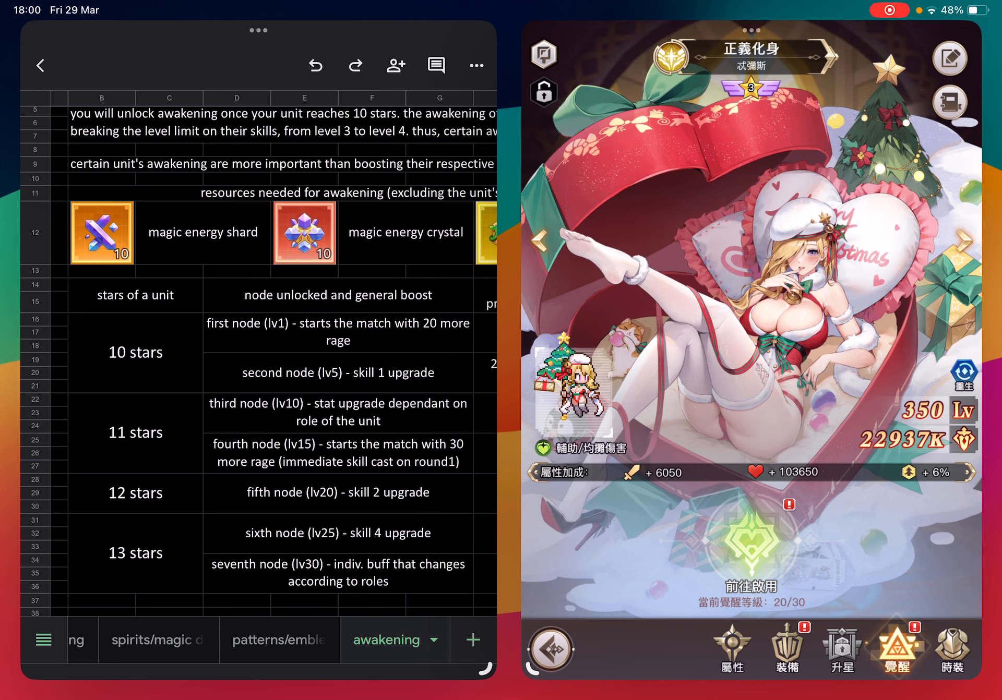
# Move to hero 滅燼紅羽 and show its awakening overview at 6/30.
pyautogui.click(720, 648)
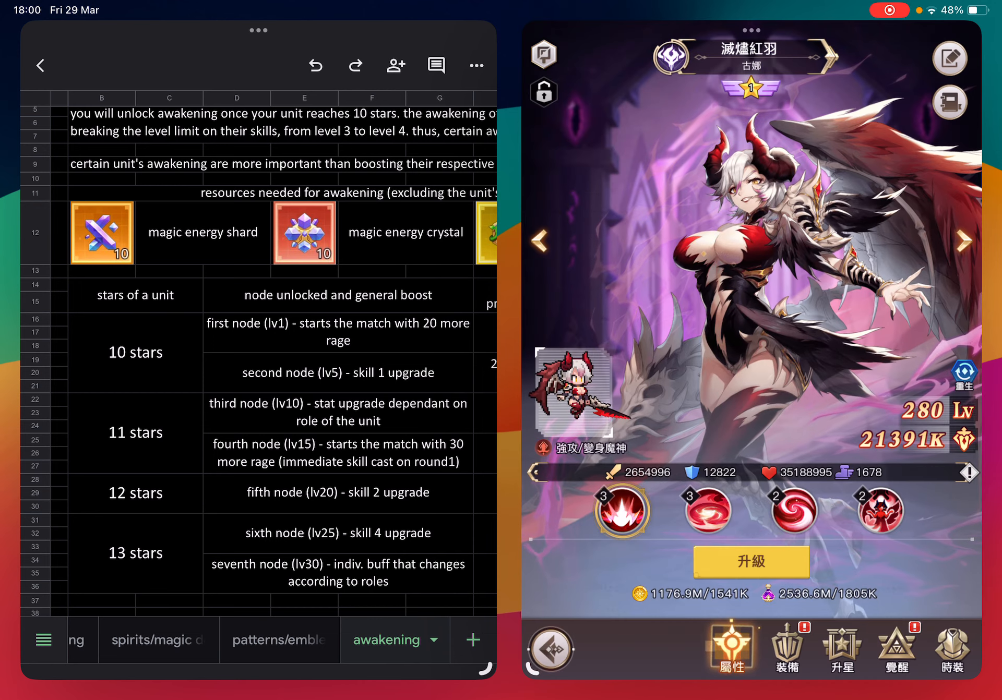
pyautogui.click(897, 648)
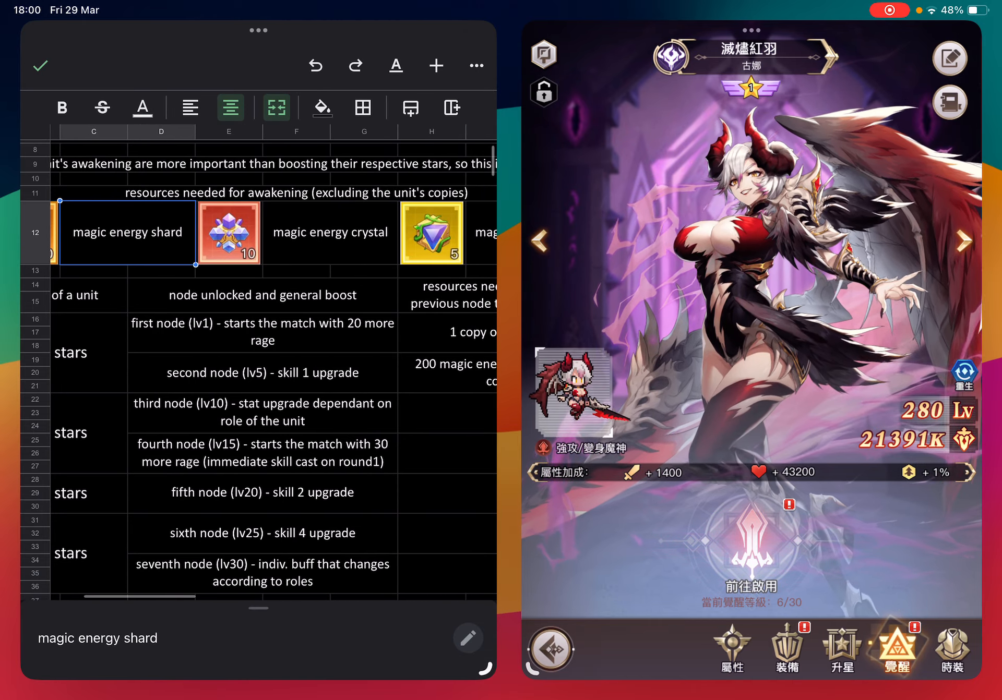
# Preview the awakening reset twice, the second preview costing 6 reset stones.
pyautogui.hscroll(3)
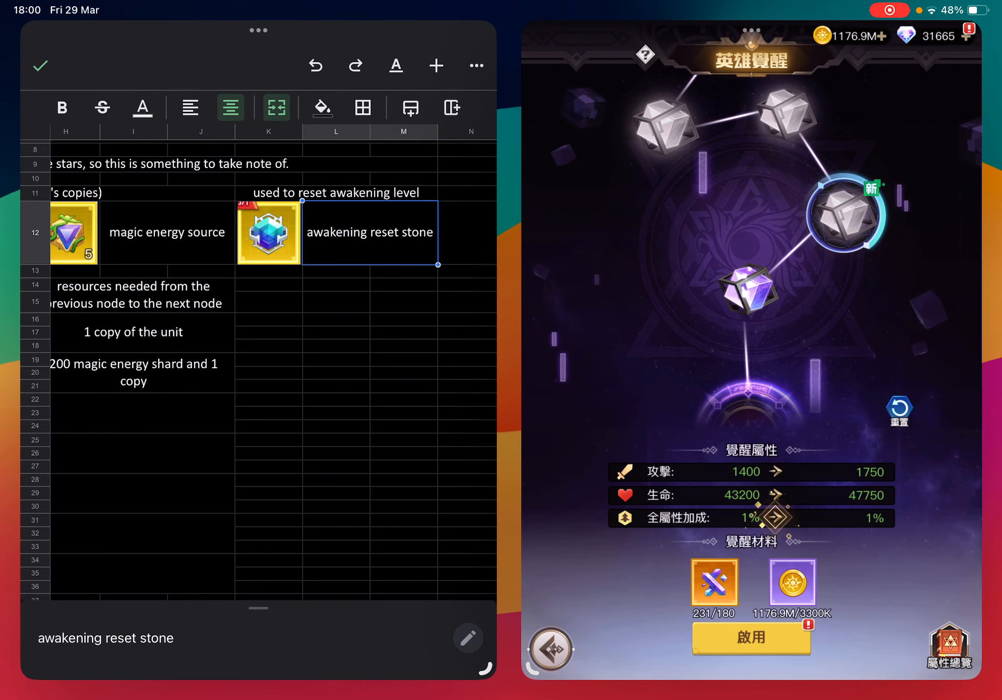
pyautogui.click(898, 412)
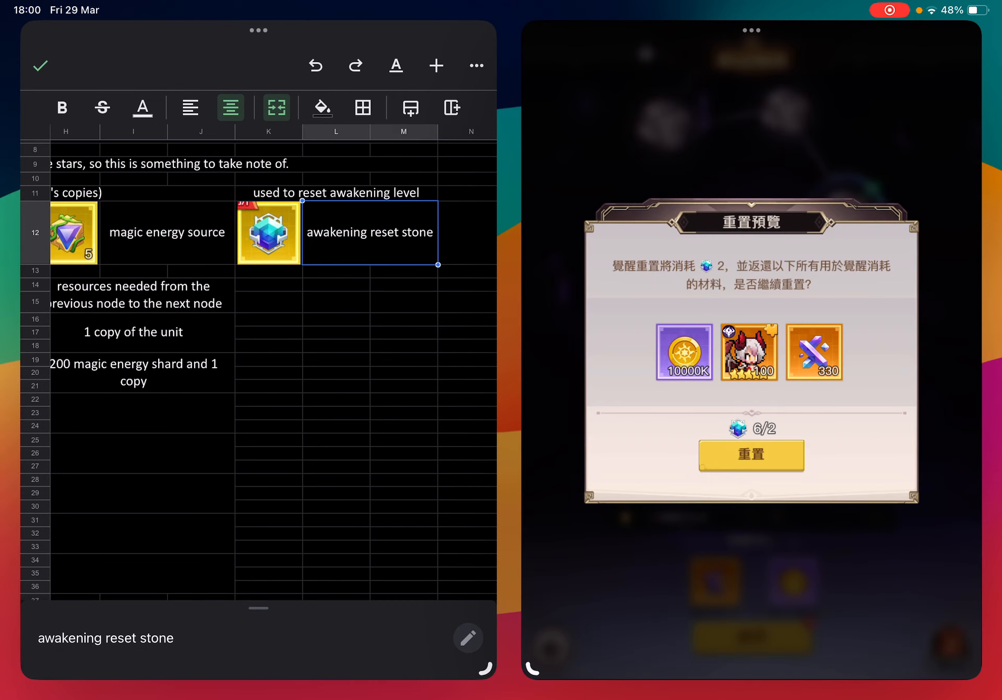
pyautogui.click(751, 454)
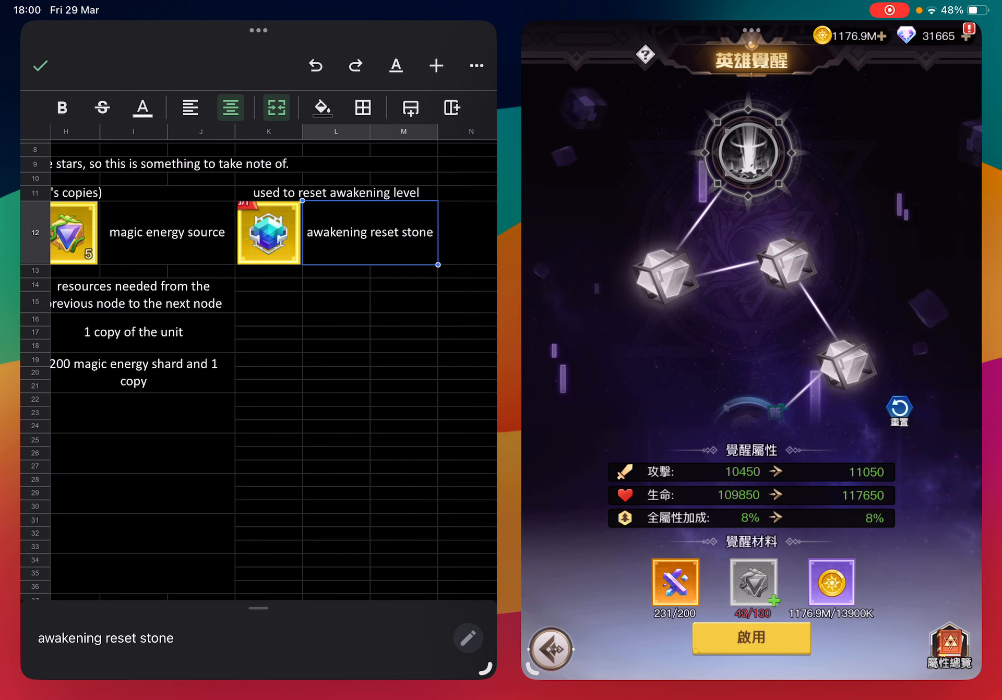
pyautogui.click(898, 412)
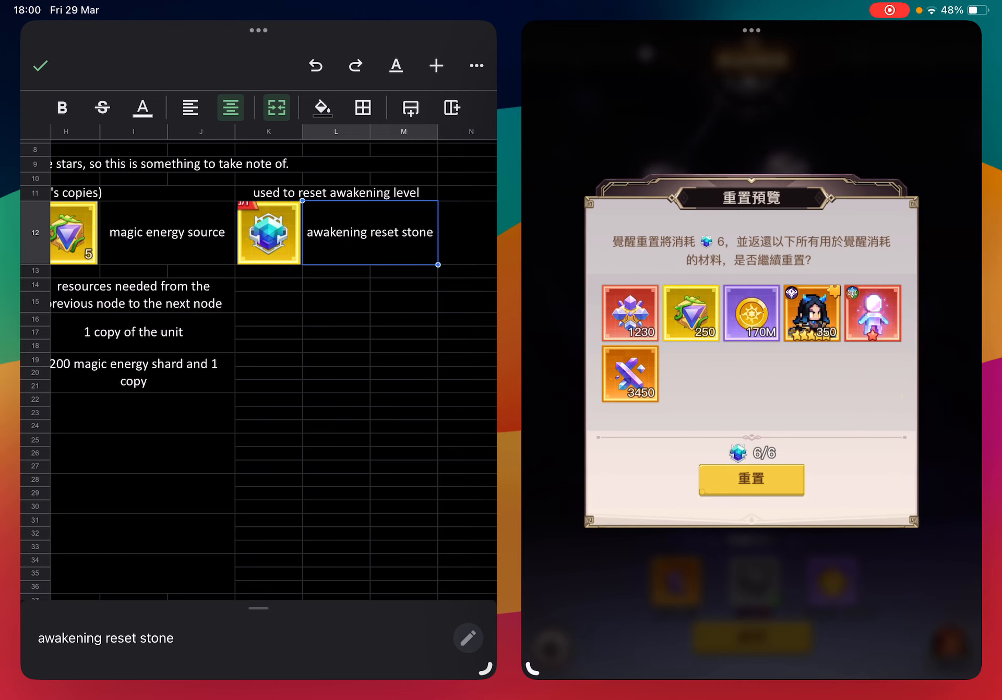
# Close the 重置預覽 dialog without resetting and return to the hero roster.
pyautogui.click(750, 479)
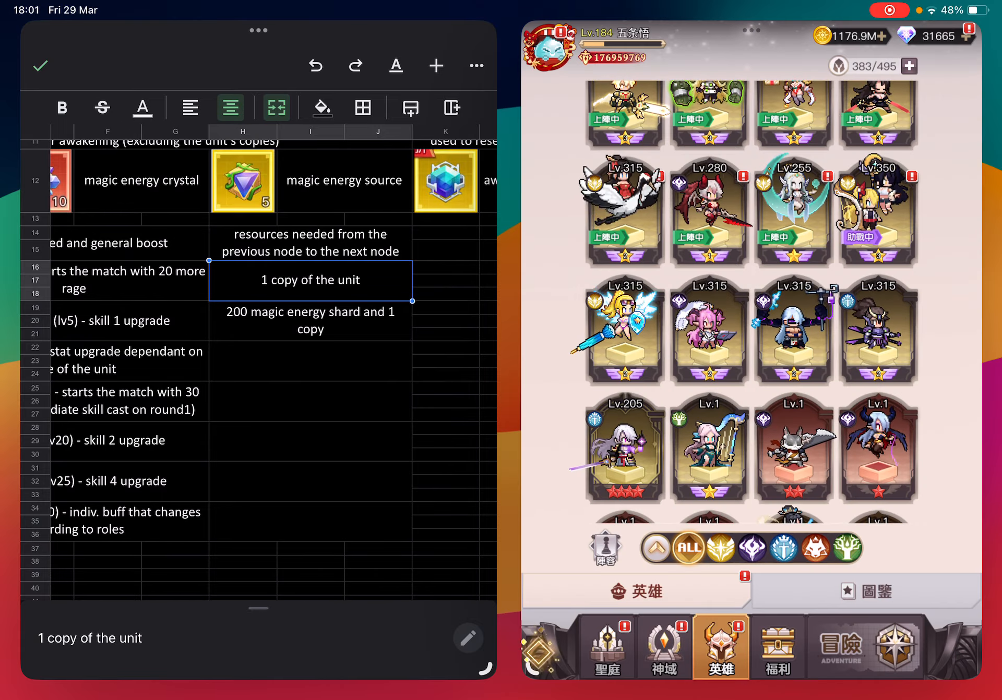
# Open the Lv.280 hero, confirm 231 魔能碎片 owned, and return to the roster.
pyautogui.click(310, 401)
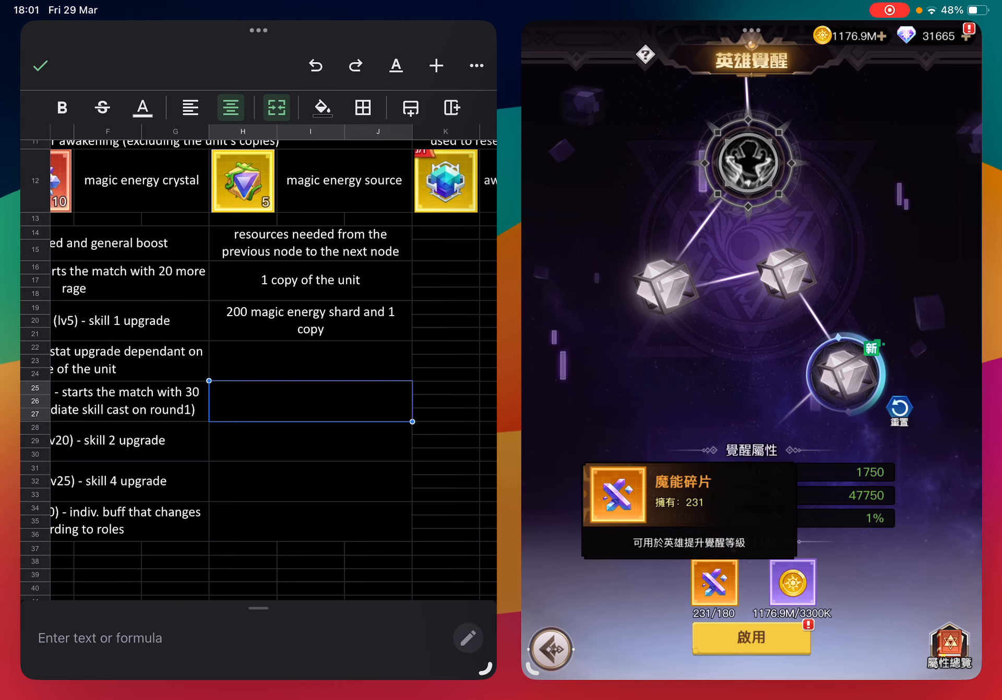
pyautogui.click(549, 649)
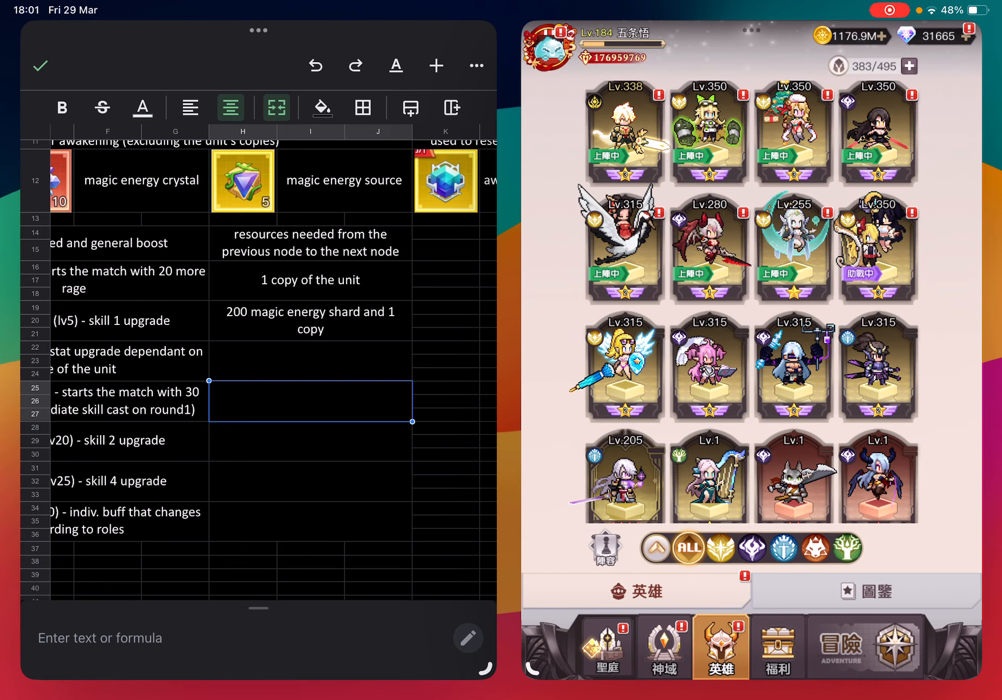
# Refresh the 神祕商店 until 魔能碎片 offers appear, then view the 公會商店.
pyautogui.click(733, 647)
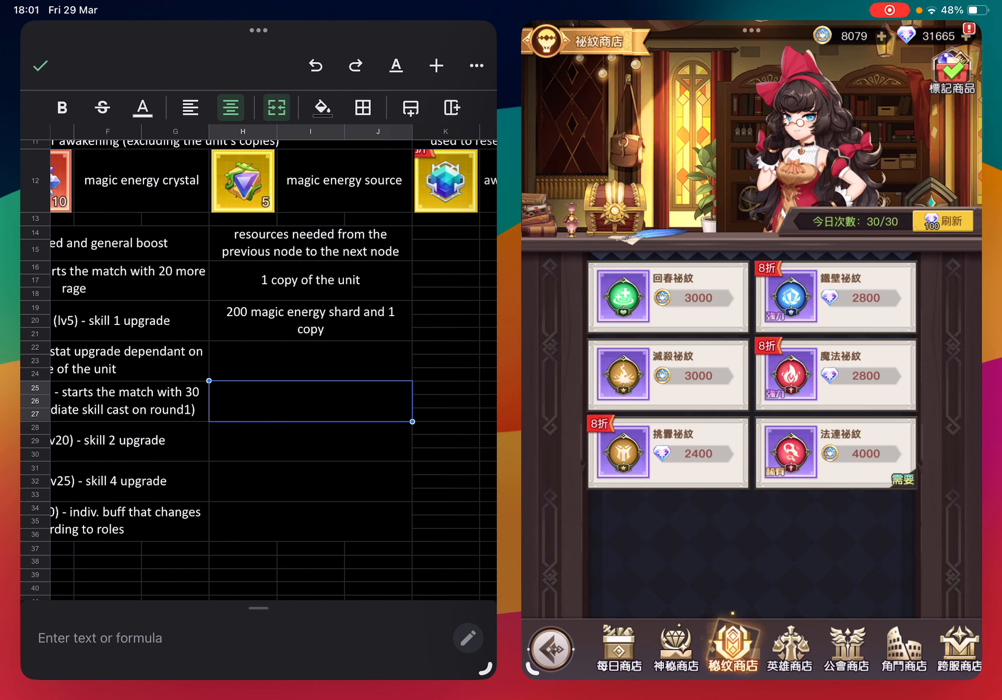
pyautogui.click(615, 649)
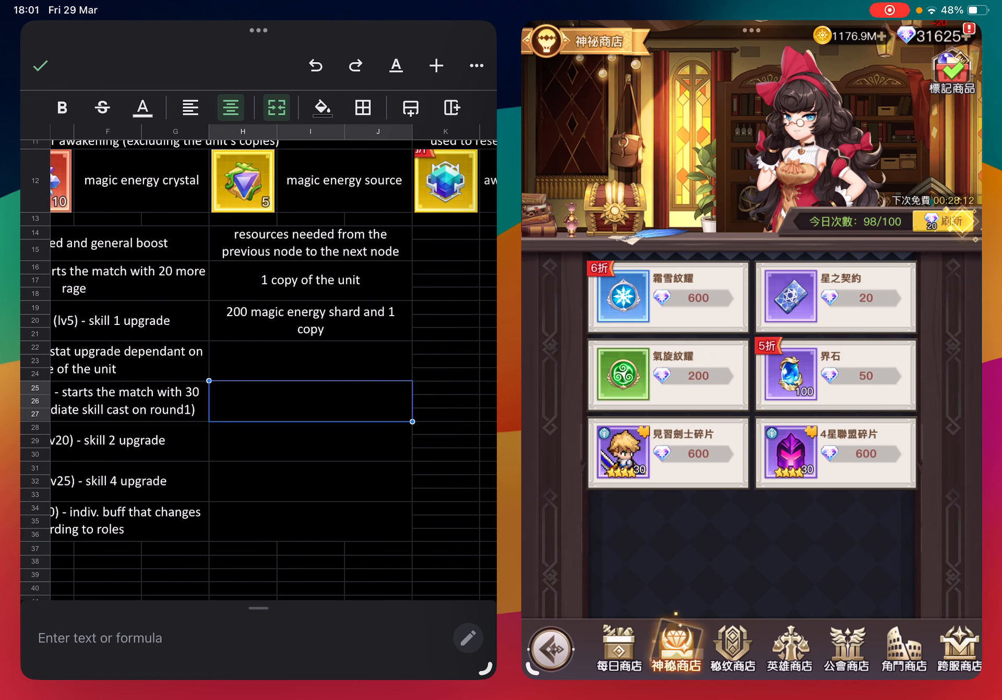
pyautogui.click(944, 220)
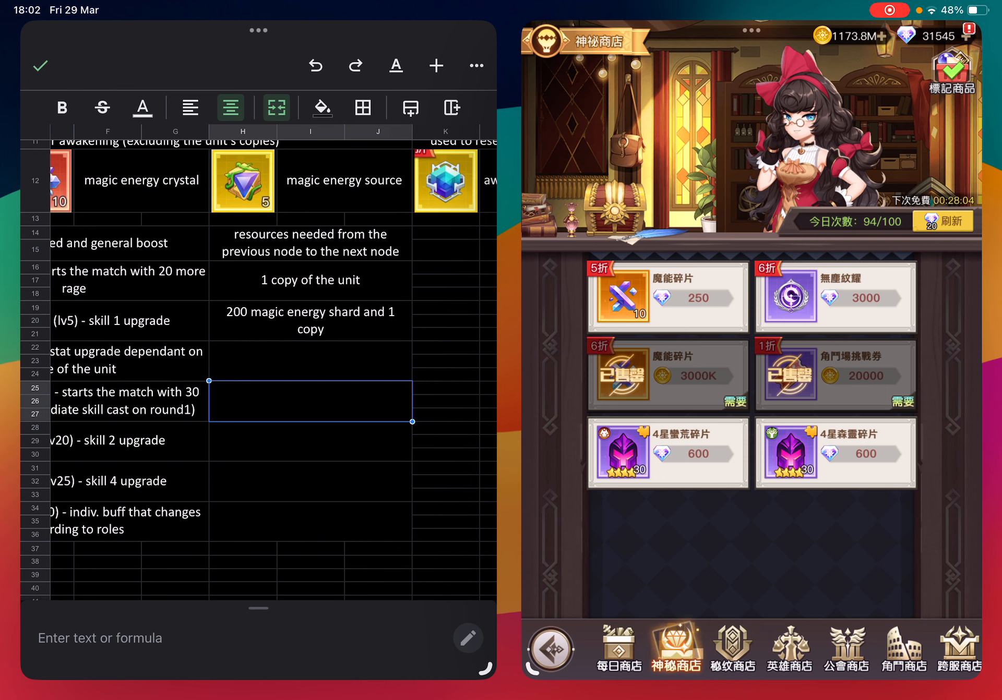
pyautogui.click(845, 649)
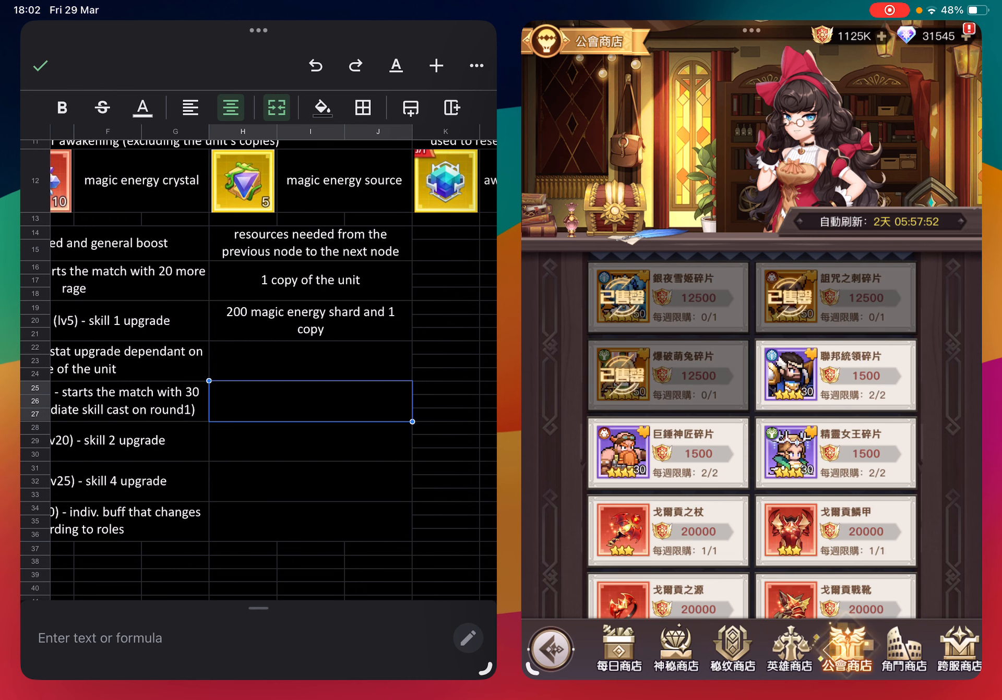
# Buy 魔能碎片 in the Peak Shop and dismiss the daily offer, reaching 281 shards.
pyautogui.click(903, 648)
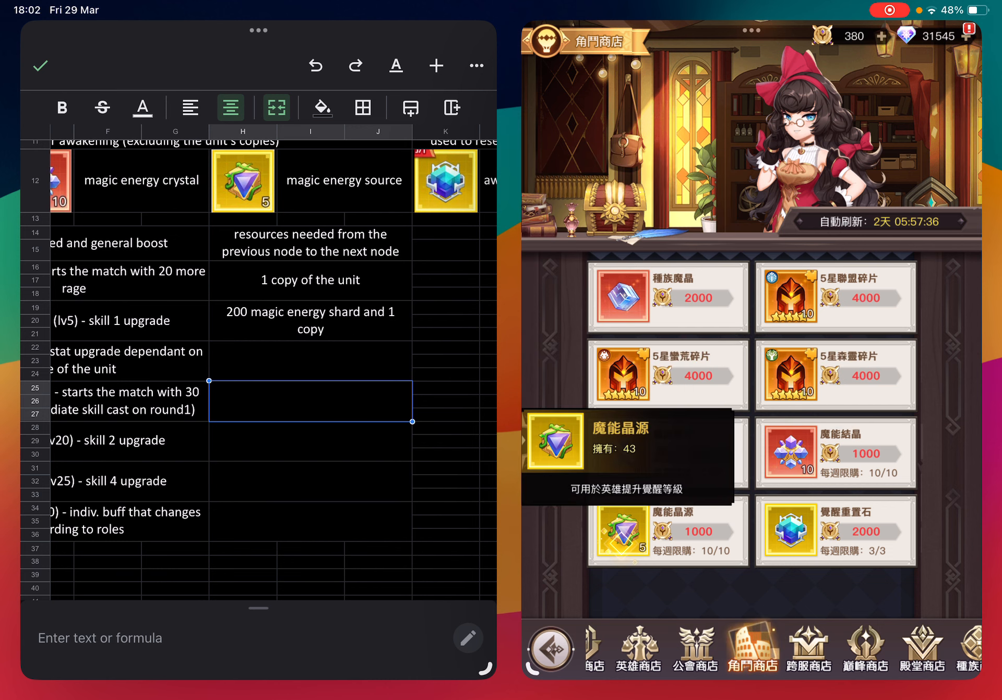
pyautogui.click(865, 648)
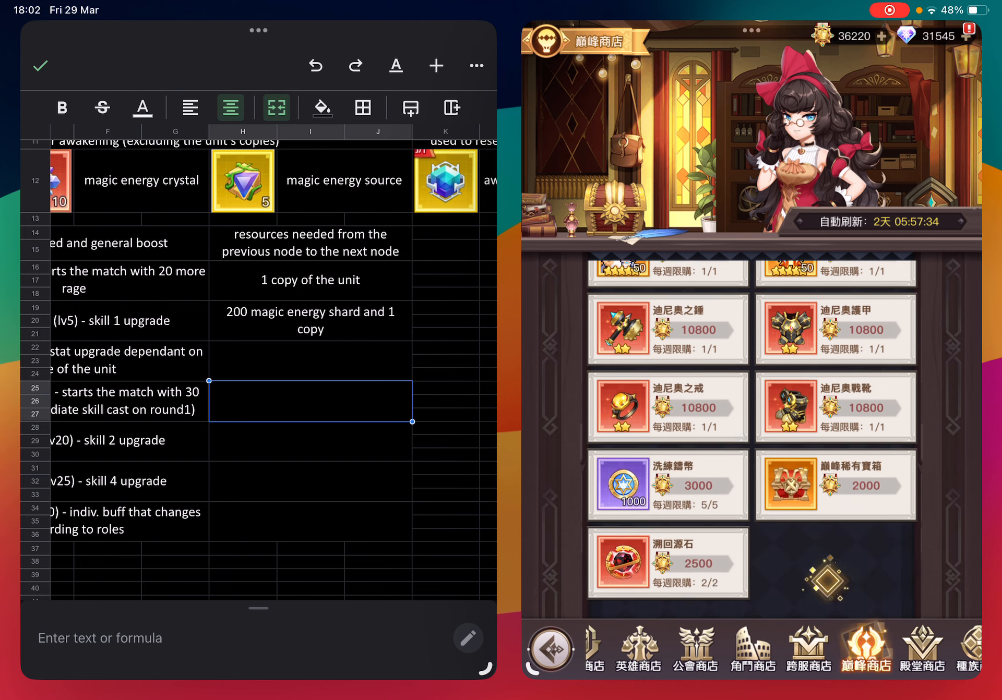
pyautogui.click(782, 647)
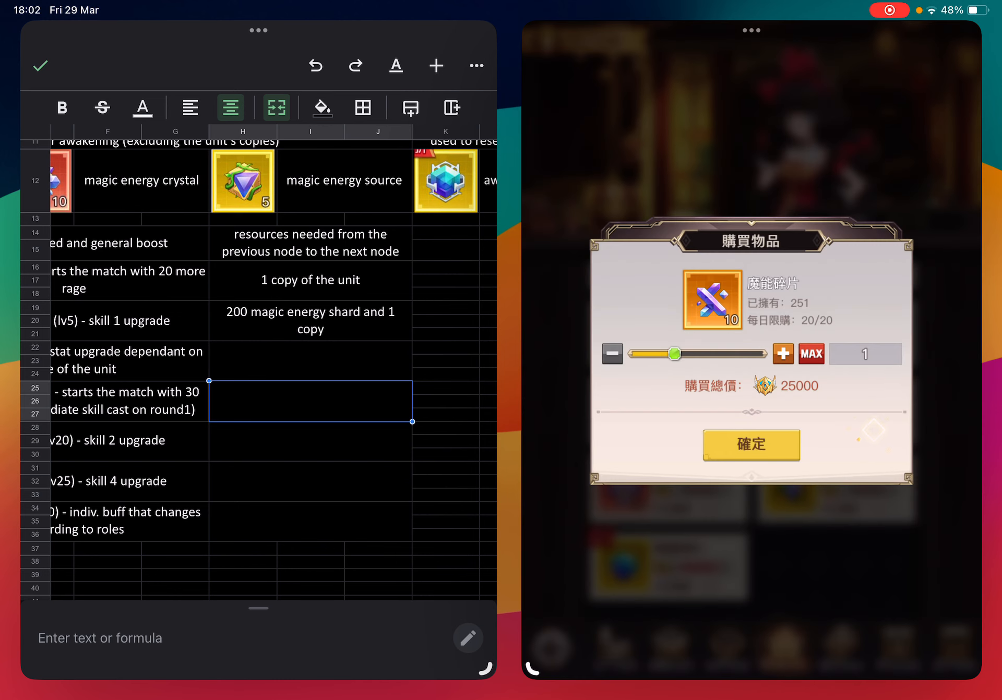
pyautogui.click(750, 445)
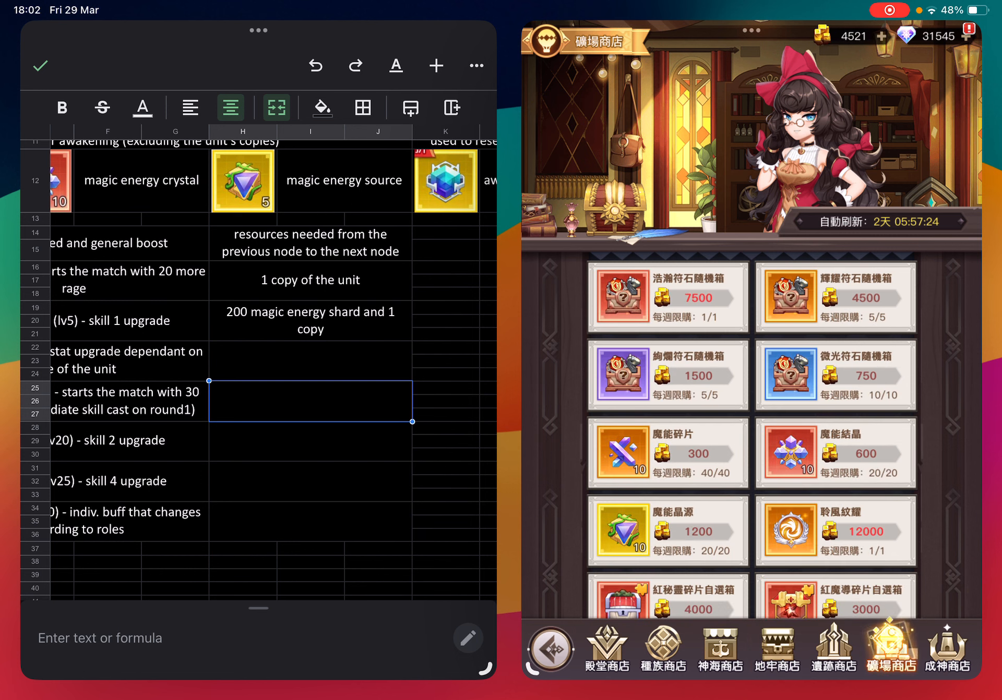
pyautogui.scroll(-3)
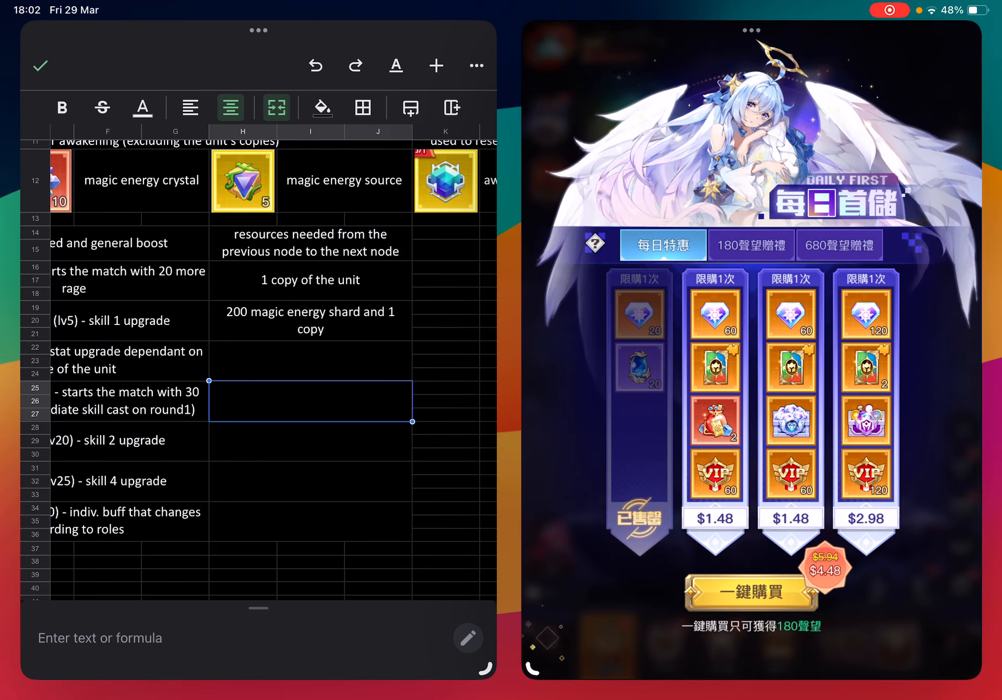
pyautogui.click(721, 647)
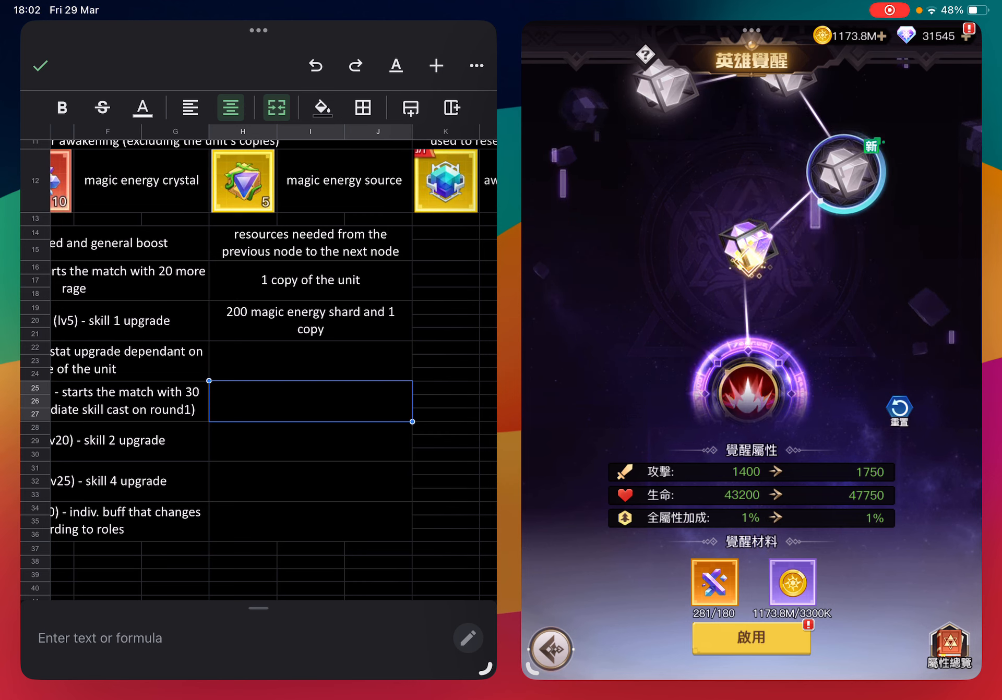
# Activate the next awakening node and bring up the 魔導再臨 limited-time exchange event.
pyautogui.click(752, 638)
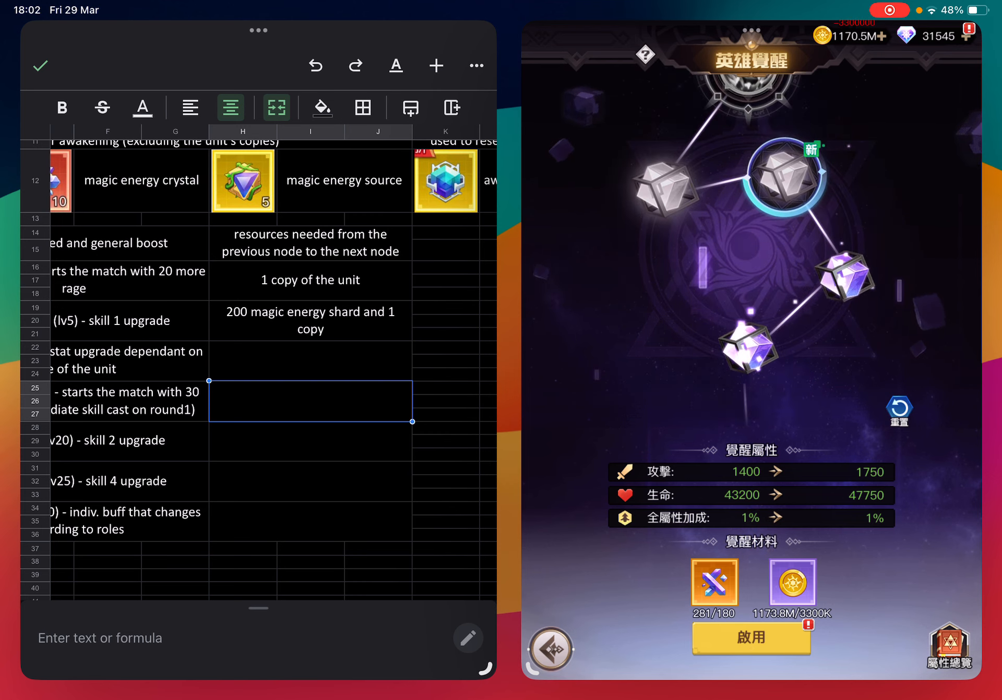
pyautogui.click(751, 638)
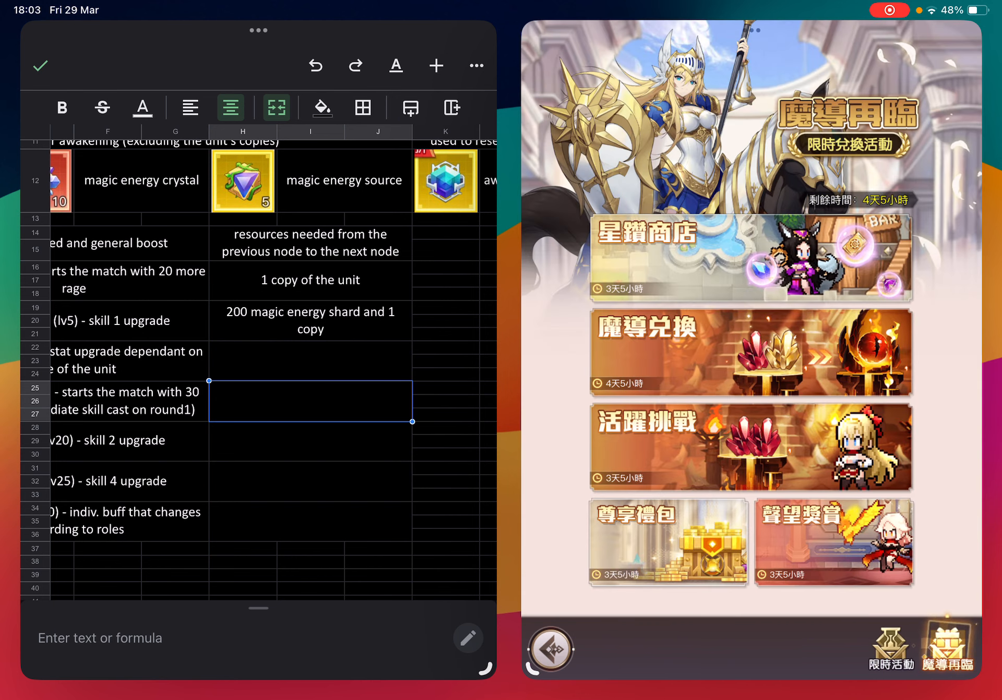
# Buy 300 magic energy shards (quantity 3) in the event's 星鑽商店 with diamonds.
pyautogui.click(750, 256)
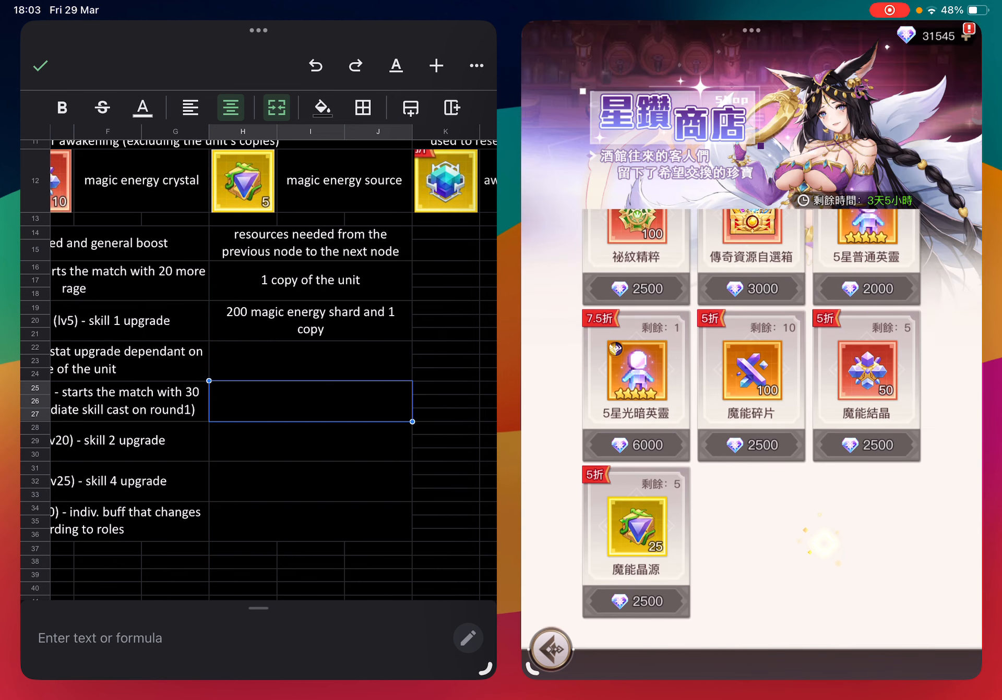
pyautogui.click(750, 377)
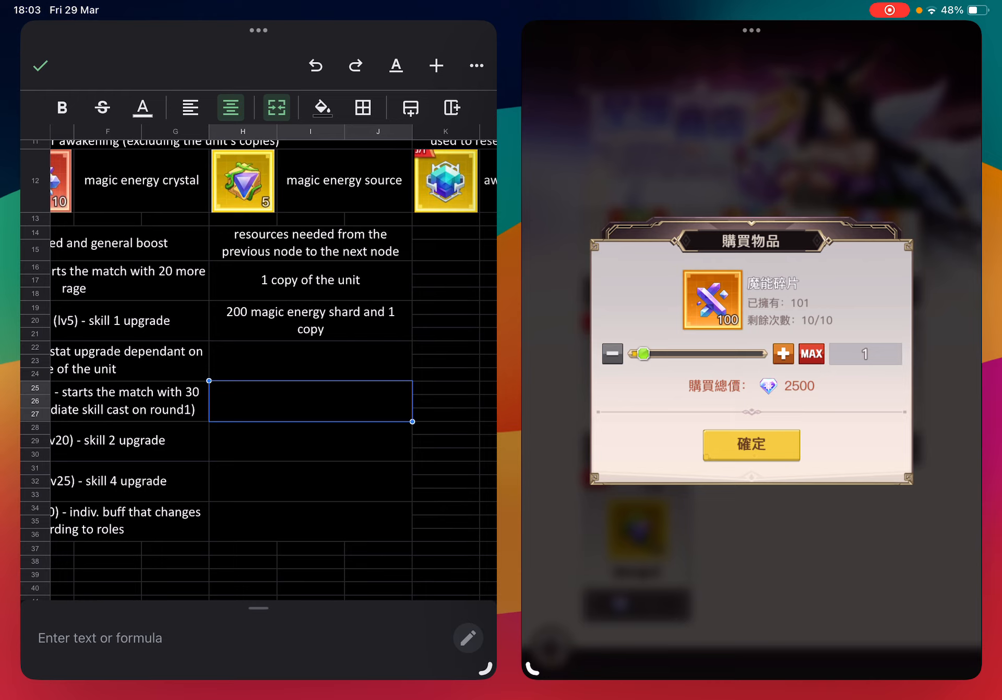
pyautogui.click(782, 354)
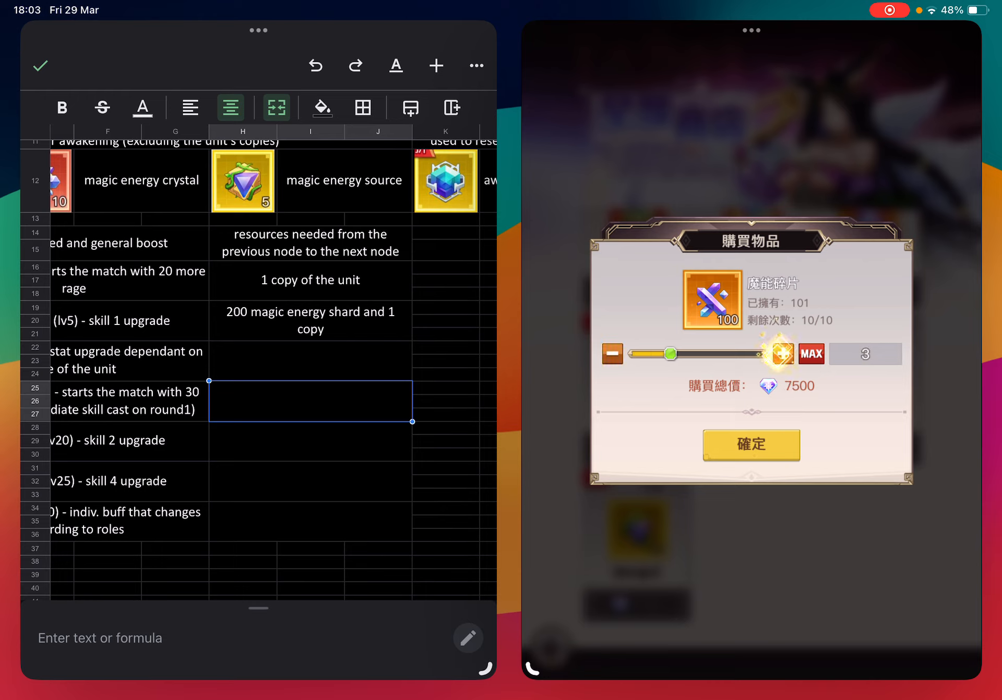
pyautogui.click(750, 444)
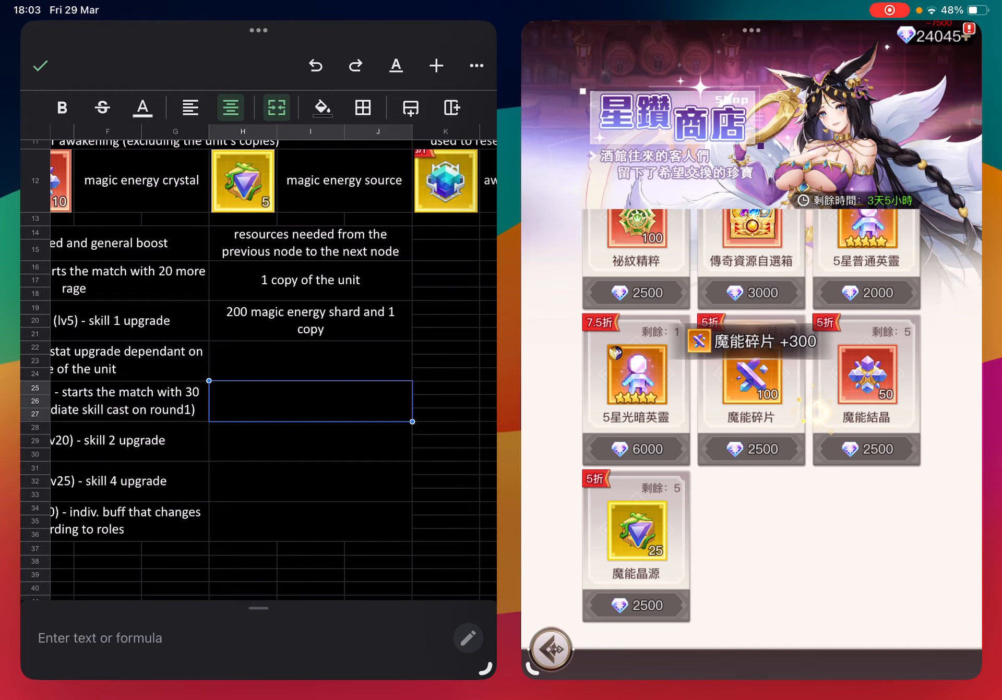
# Activate 滅燼紅羽's next awakening node, reaching 8/30, and return to the event page.
pyautogui.click(547, 649)
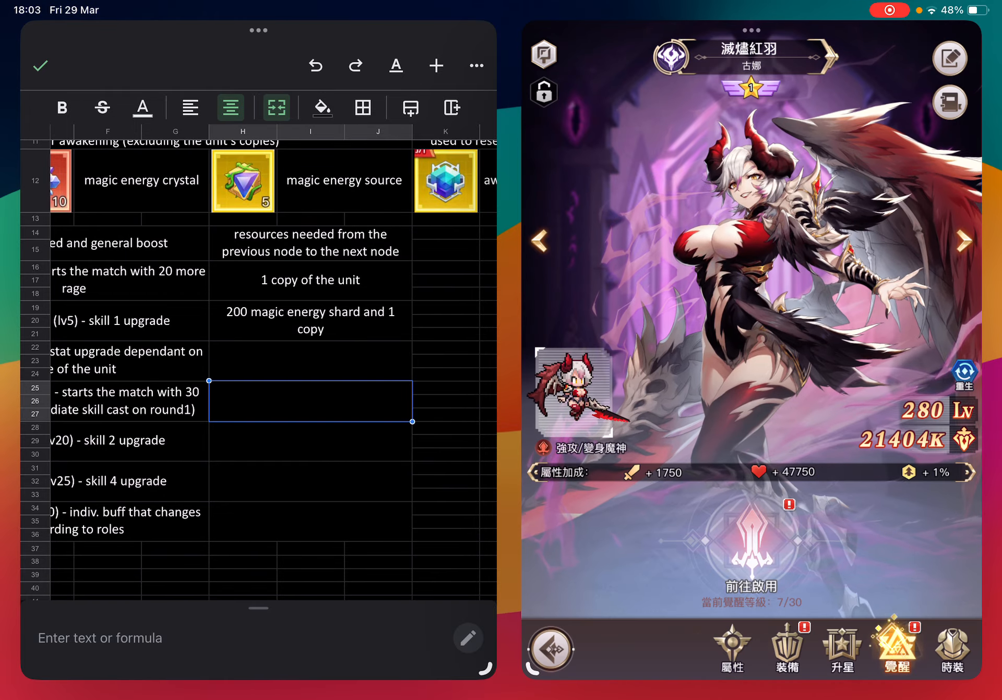
pyautogui.click(752, 585)
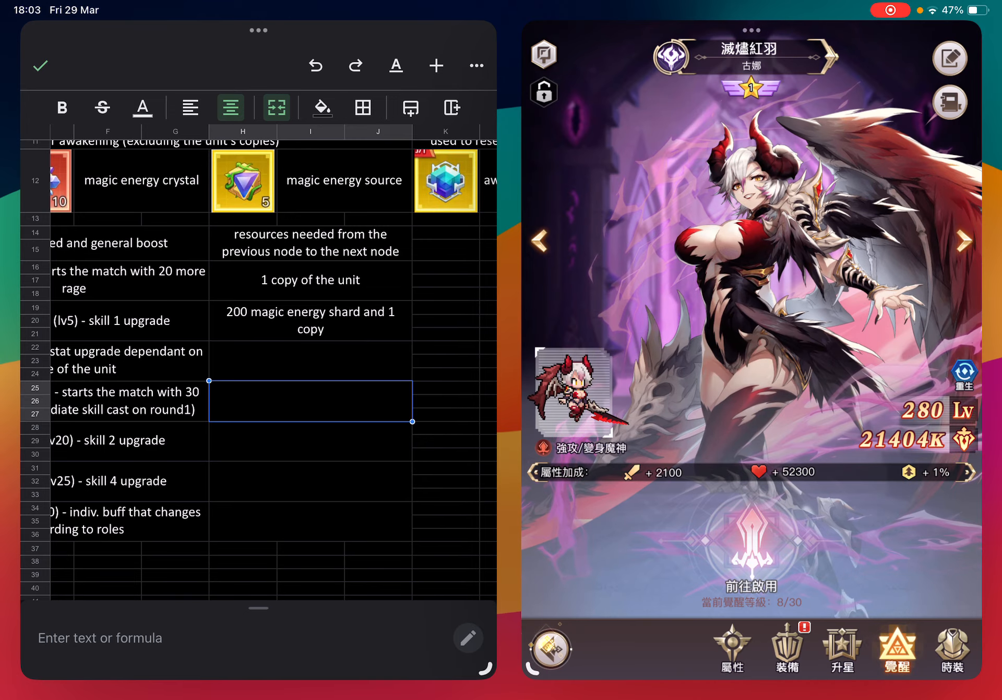
pyautogui.click(961, 652)
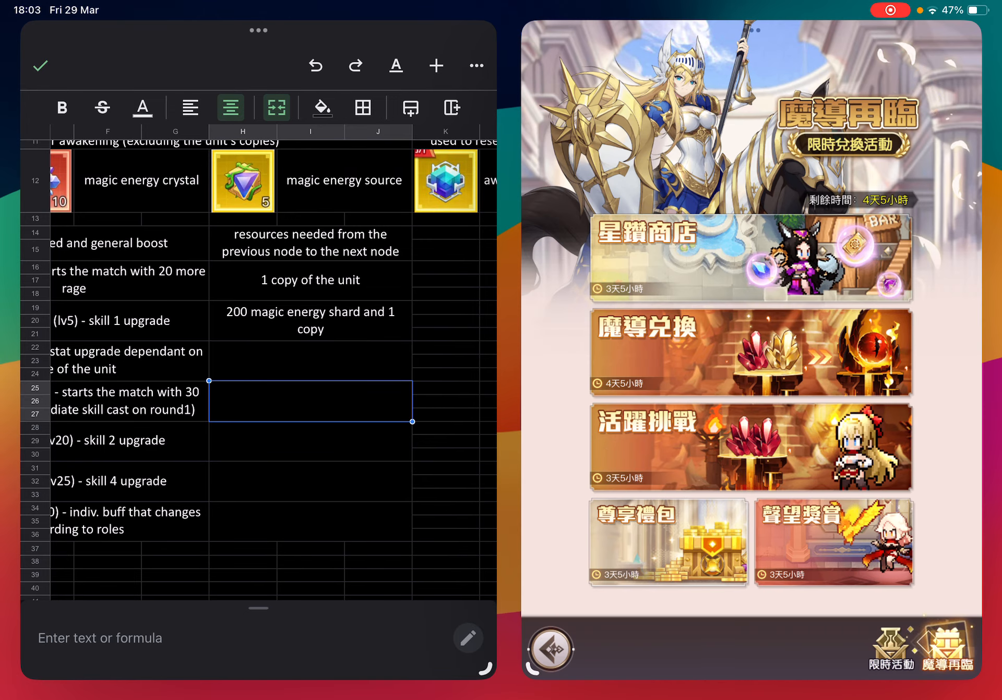
# Buy 40 magic energy shards with gold, bringing the total to 301 of 300.
pyautogui.click(750, 258)
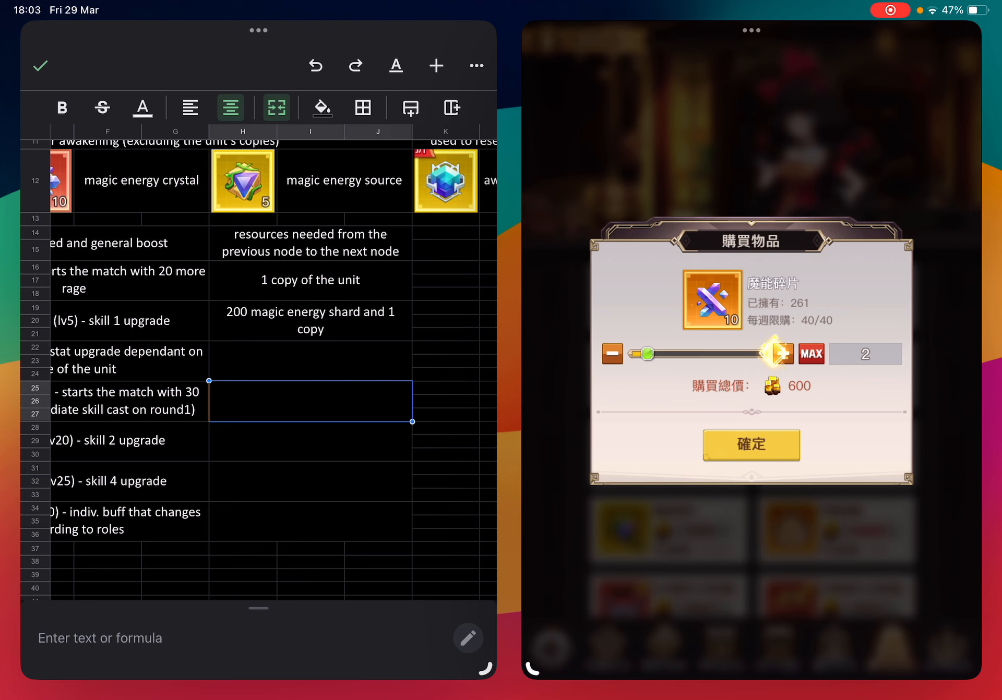
pyautogui.click(782, 354)
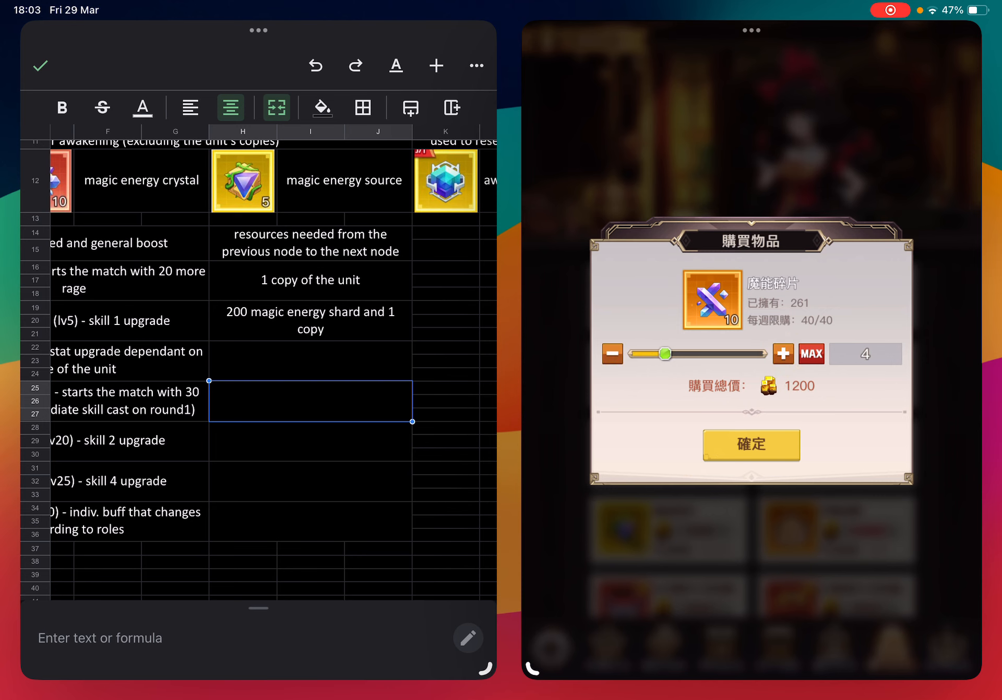
pyautogui.click(750, 445)
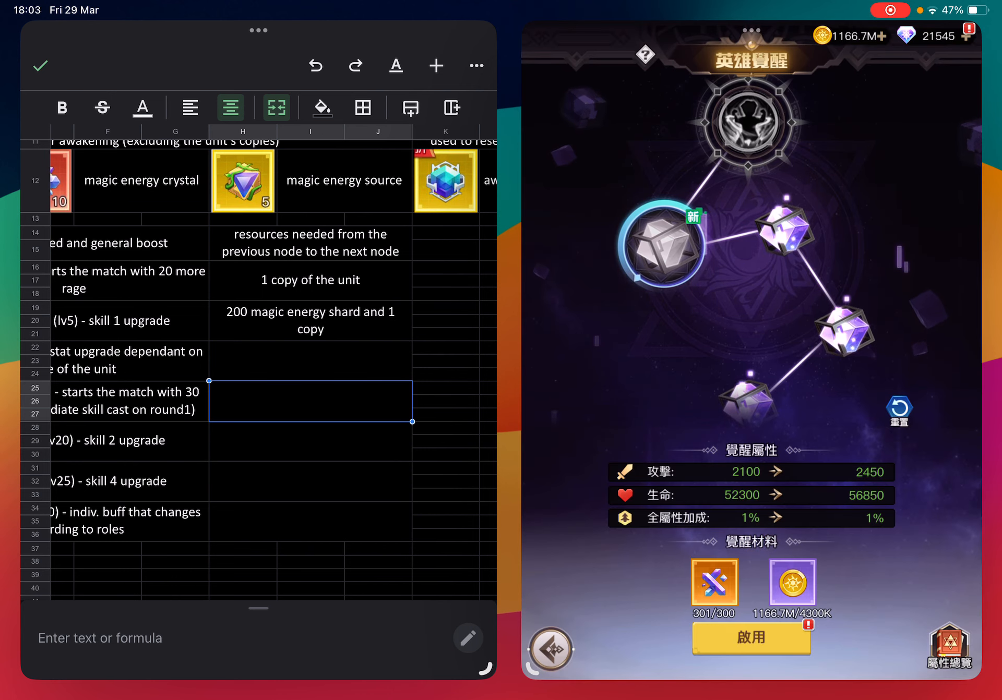
# Activate the 301-shard 覺醒之力 node, then preview a reset refunding 2650 shards for 4 stones.
pyautogui.click(751, 638)
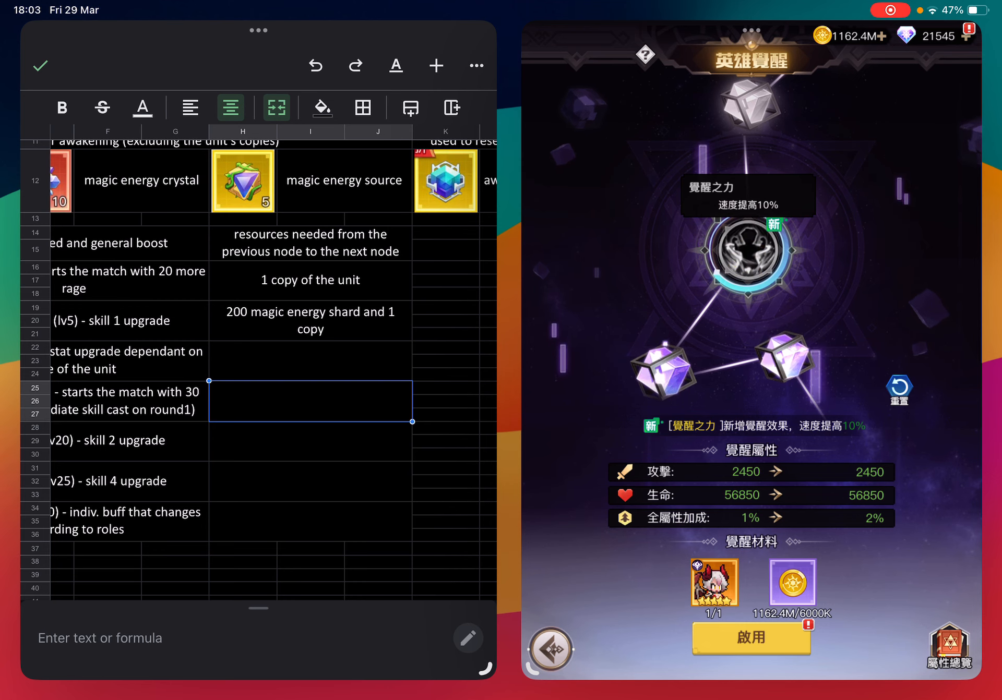
pyautogui.click(751, 639)
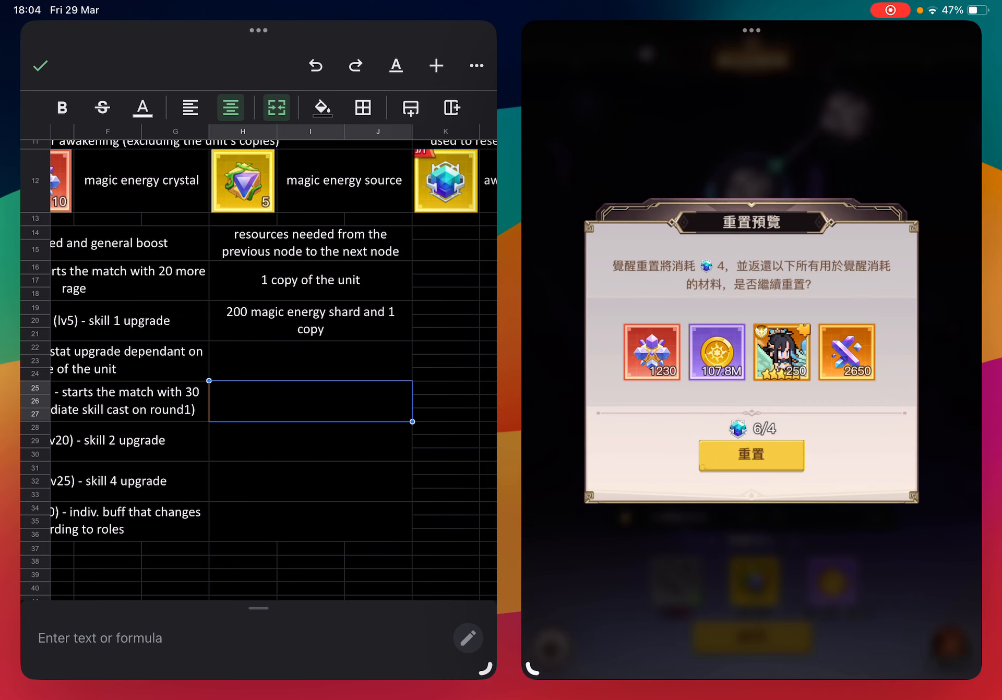
# Close the reset preview and view 碧天雲海's awakening overview at 20/30 with +8050 attack.
pyautogui.click(751, 455)
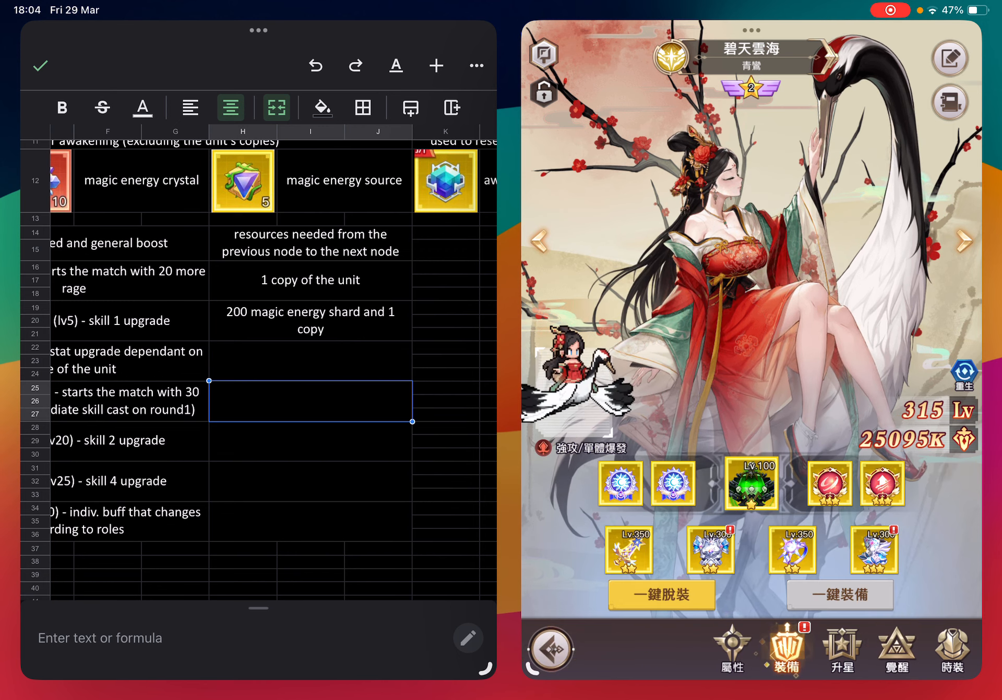
pyautogui.click(731, 650)
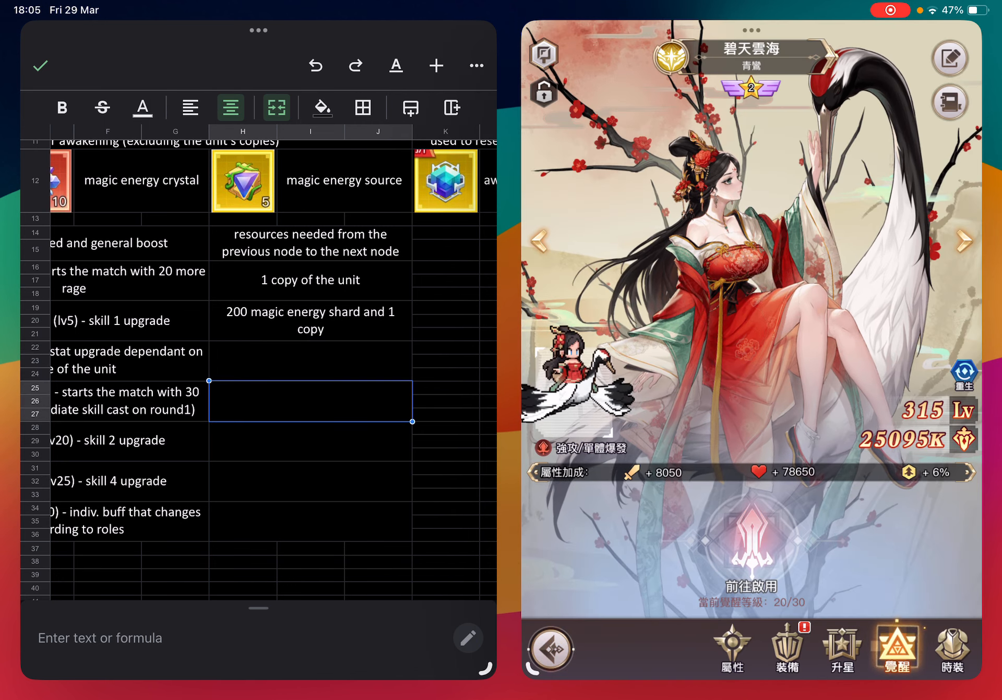
# Move to level-255 hero 月華万象, whose awakening overview shows 5/30.
pyautogui.click(189, 107)
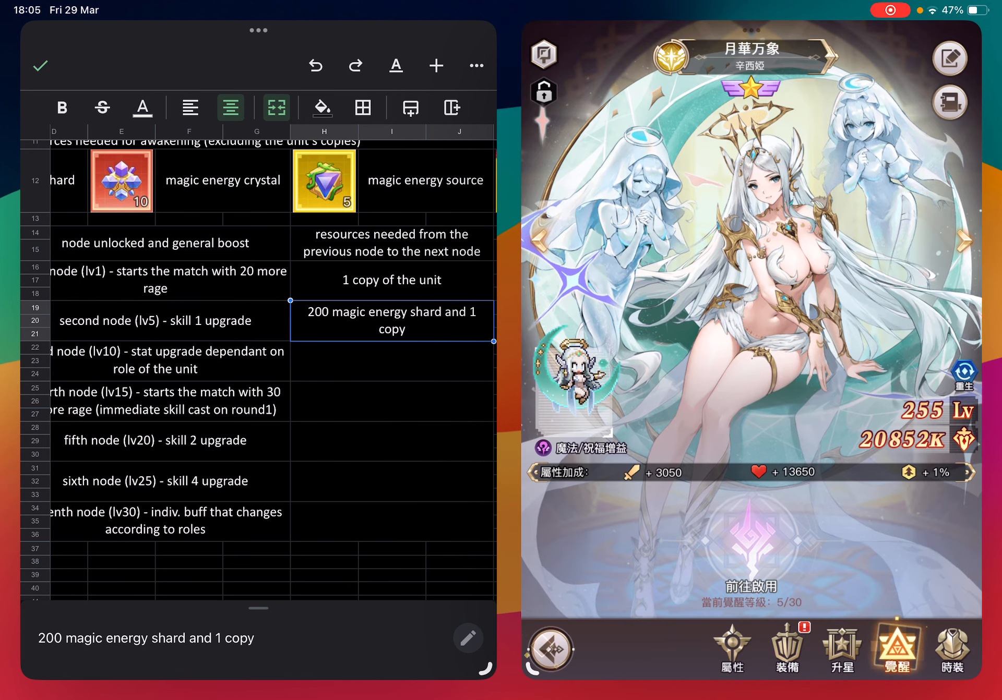
# Open the awakening tree and show the top 正義連結 node's effect, with 43/30 sources on hand.
pyautogui.click(391, 440)
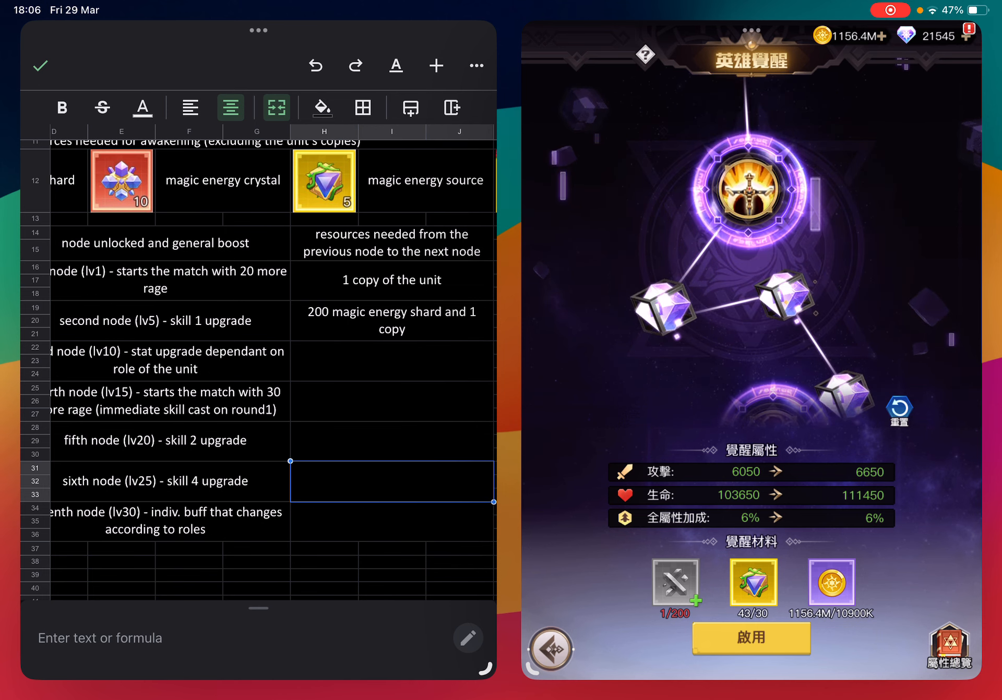
pyautogui.click(752, 191)
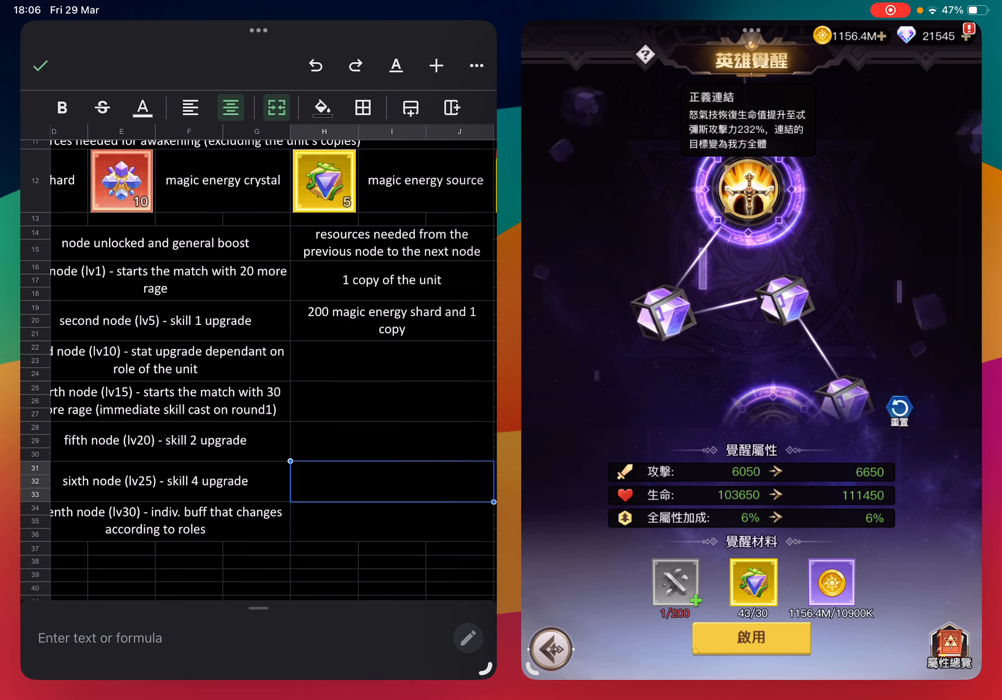